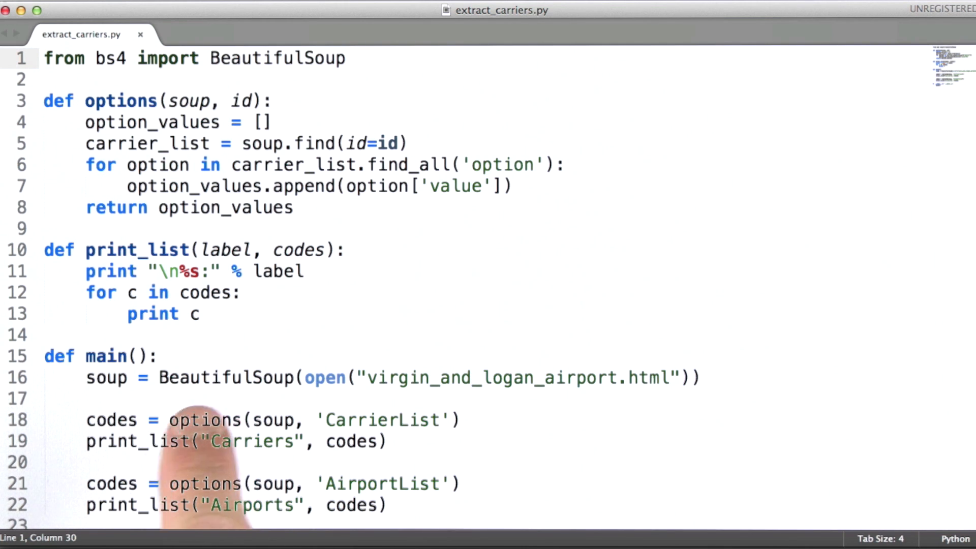
pyautogui.moveTo(704, 473)
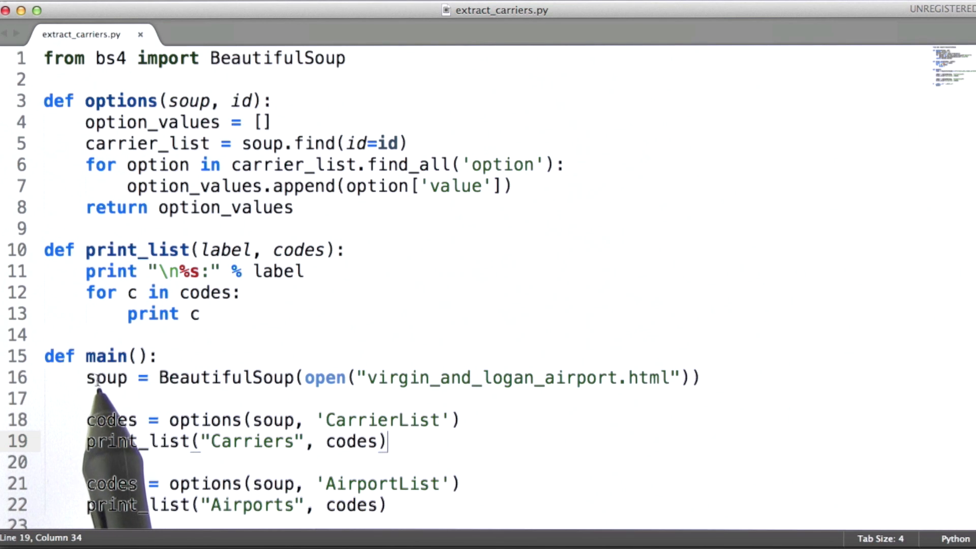
pyautogui.moveTo(506, 391)
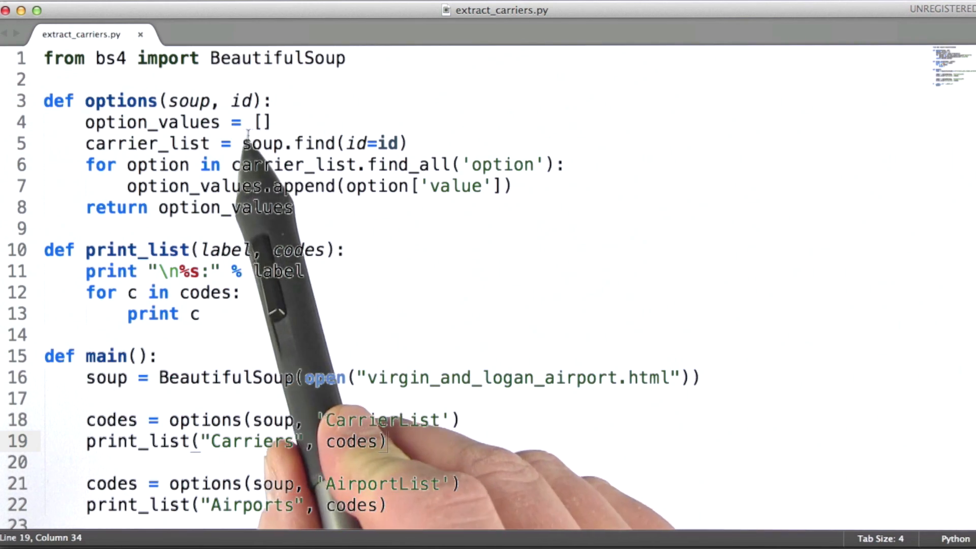
# Highlight the soup.find(id=id) expression on line 5 of extract_carriers.py
pyautogui.moveTo(242, 143); pyautogui.dragTo(409, 143)
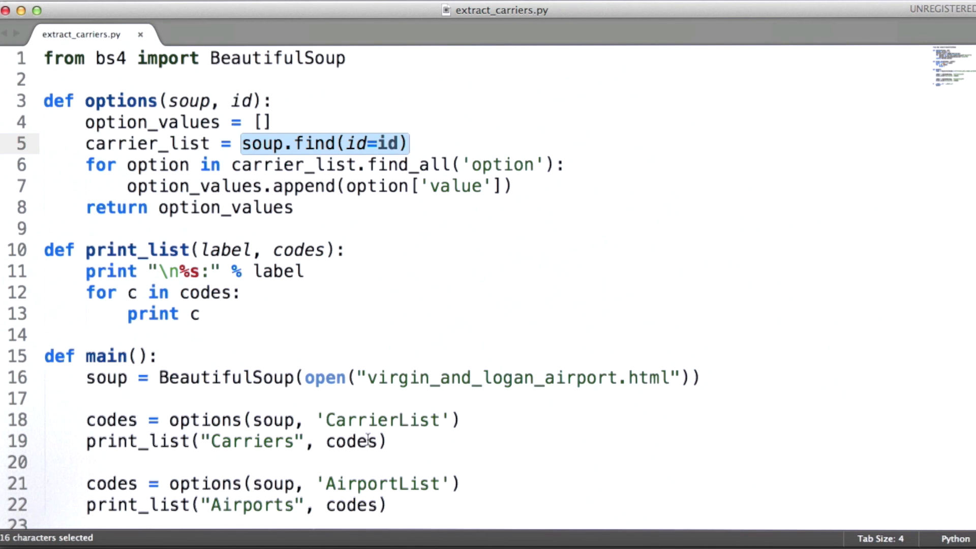
pyautogui.moveTo(258, 176)
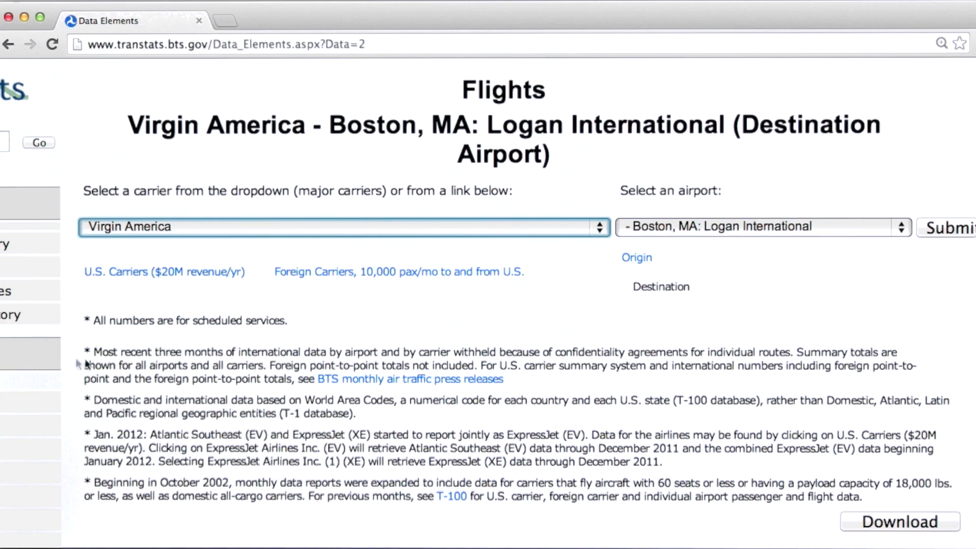
# Inspect the carrier dropdown to show its select element with id CarrierList in DevTools
pyautogui.rightClick(343, 225)
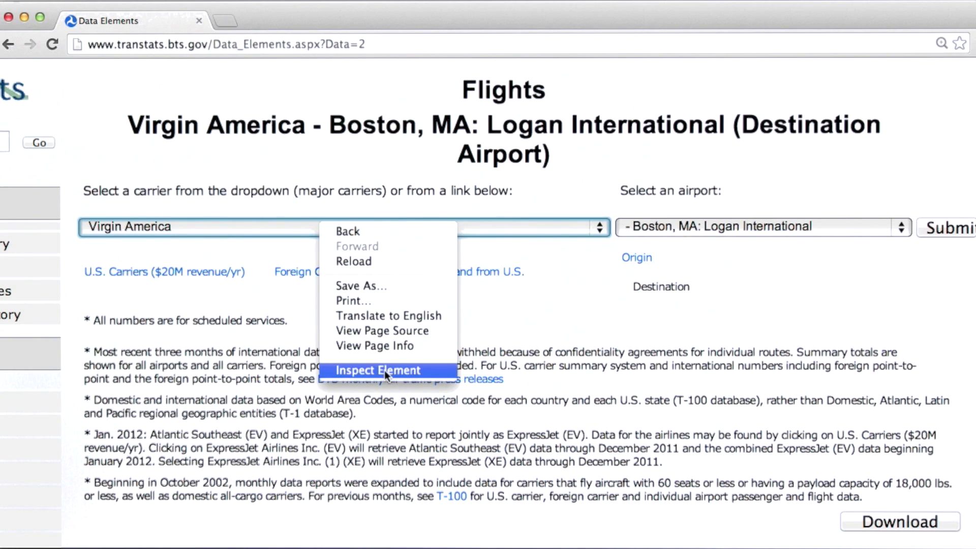
pyautogui.click(378, 370)
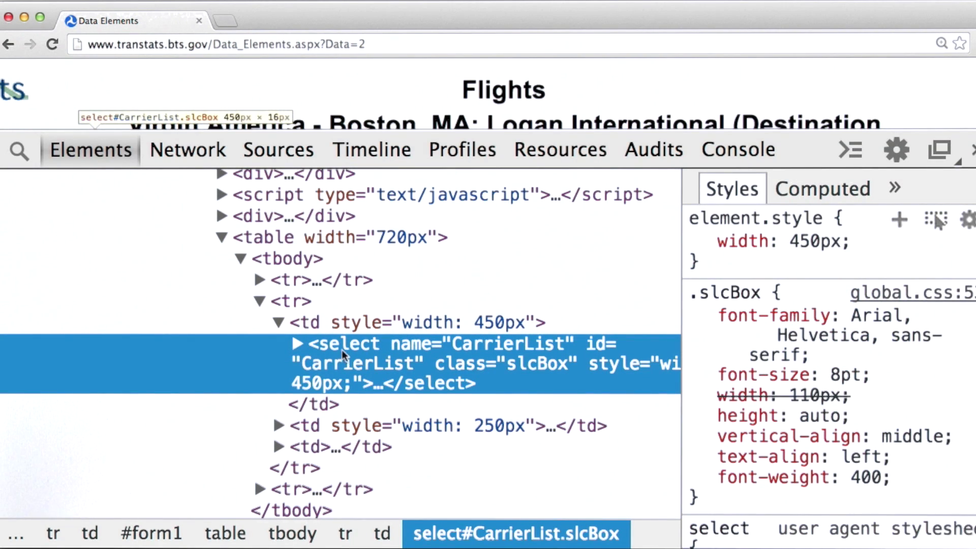
pyautogui.moveTo(299, 347)
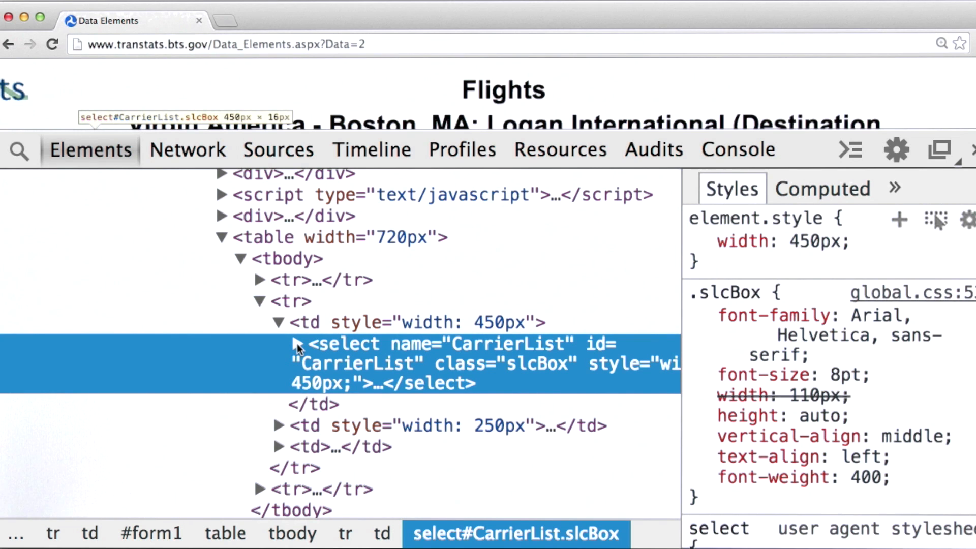
pyautogui.moveTo(270, 358)
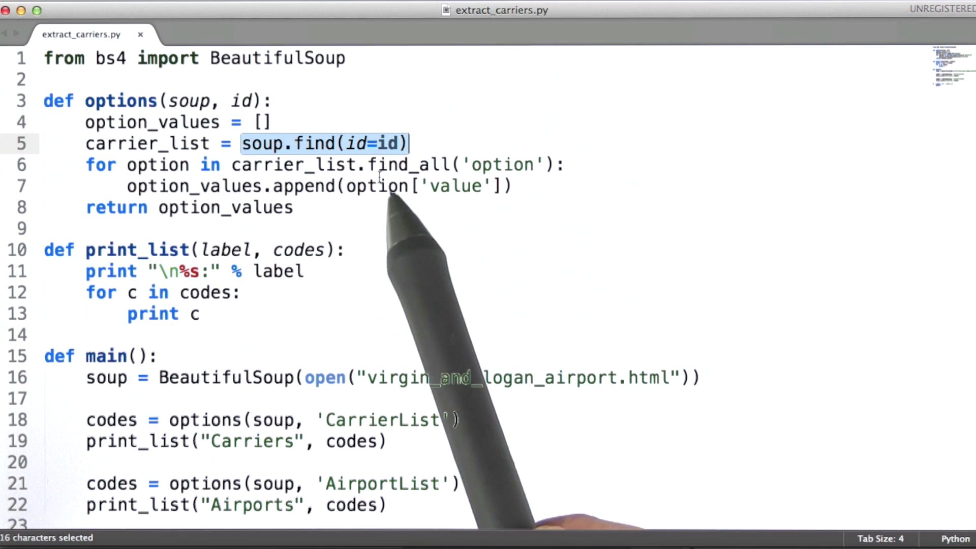
pyautogui.moveTo(368, 167)
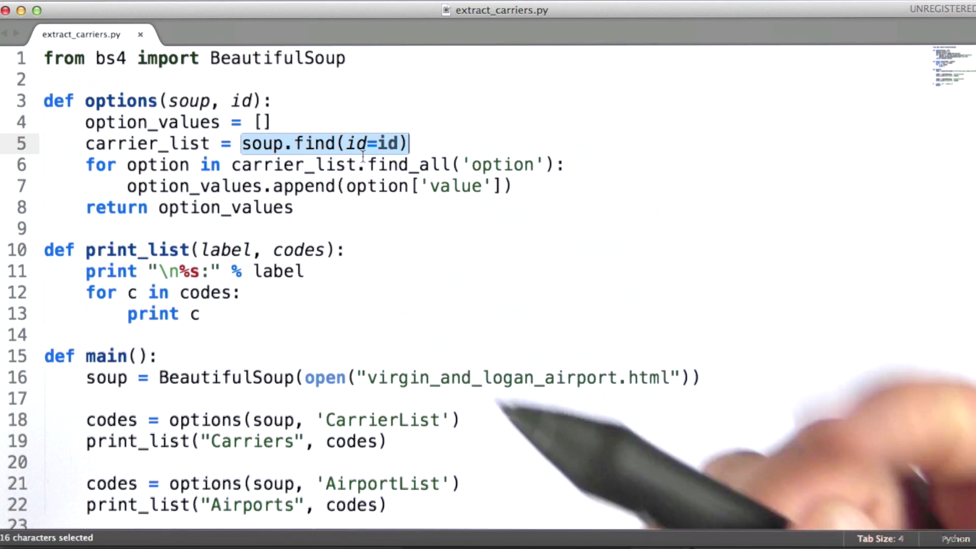
pyautogui.doubleClick(408, 165)
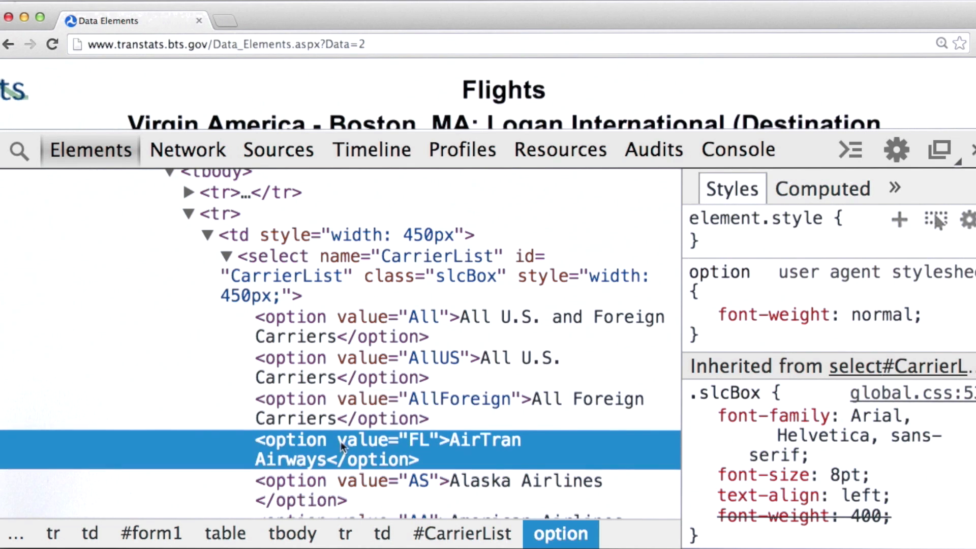
pyautogui.moveTo(405, 450)
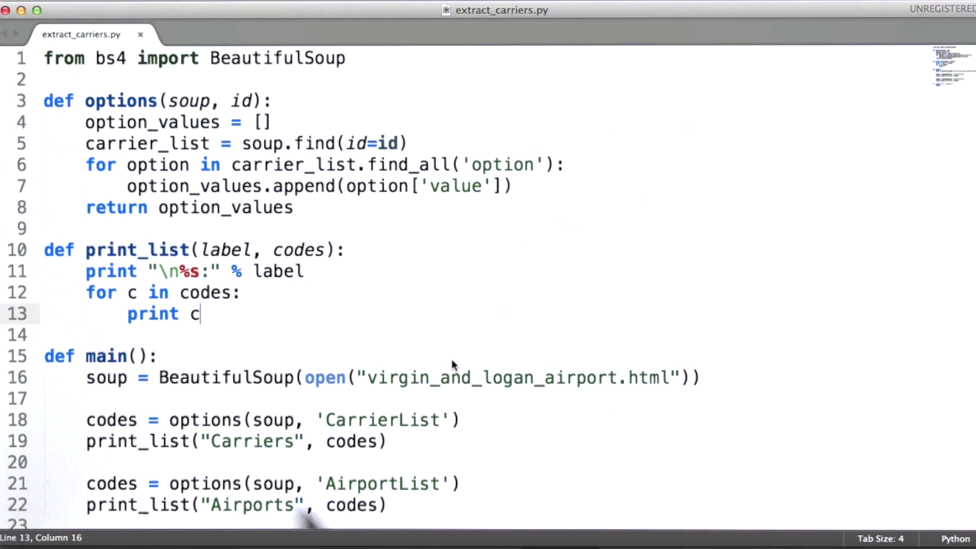
pyautogui.moveTo(445, 489)
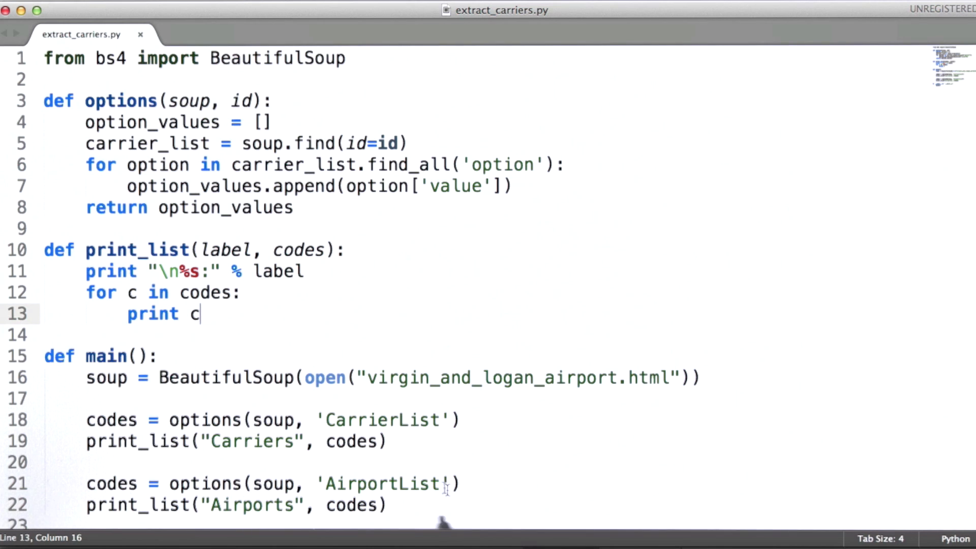